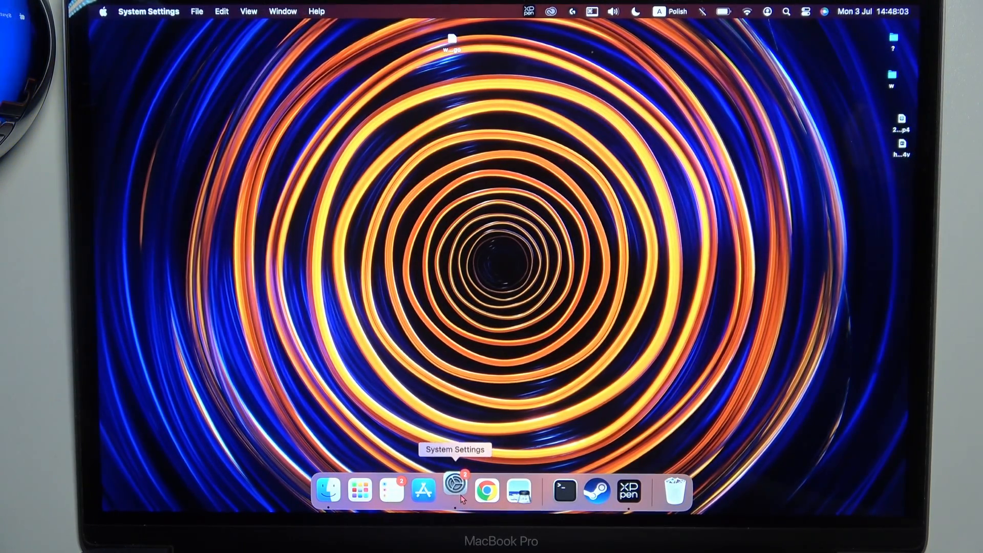
Launch System Settings from the Dock and pick the Wi-Fi section.
left_click(454, 489)
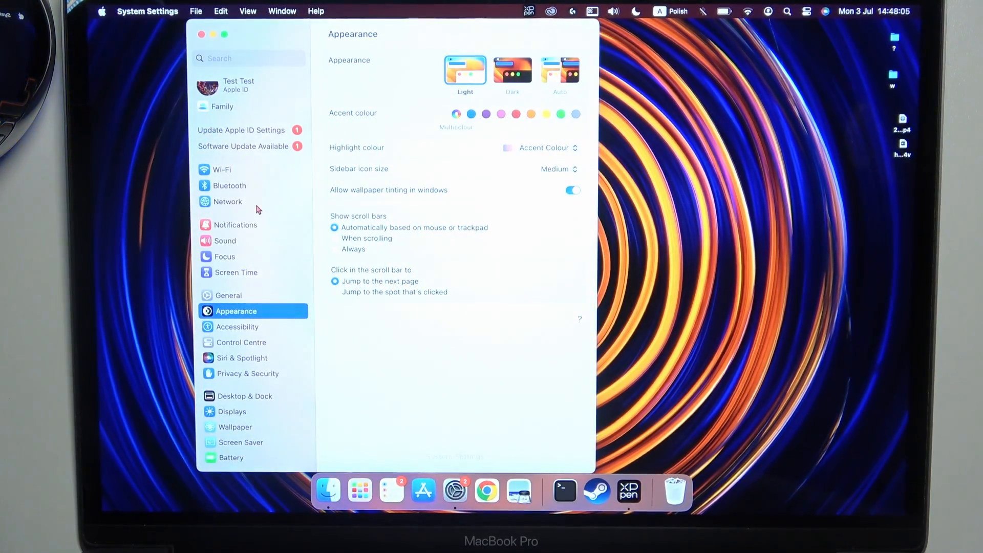
left_click(221, 169)
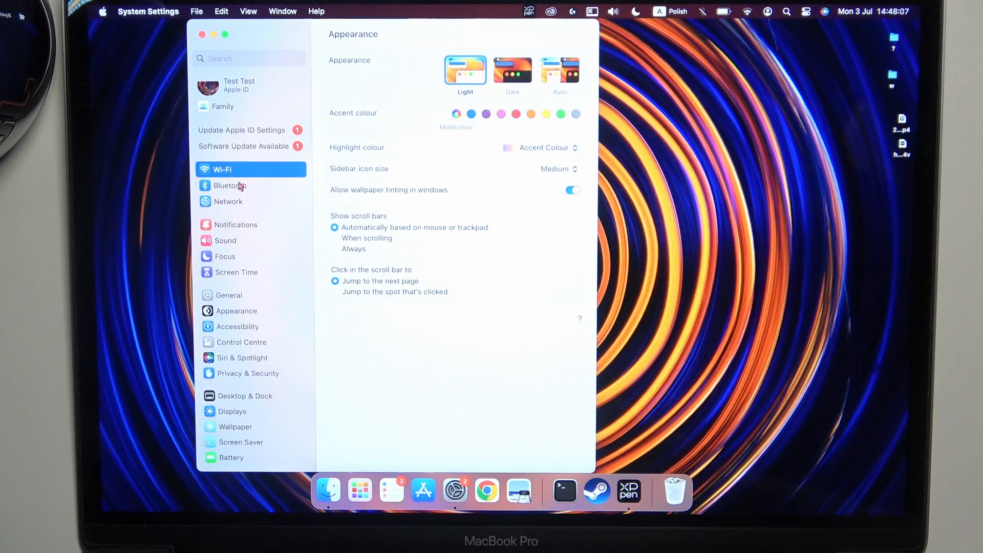
Switch on Bluetooth in the Bluetooth settings to reveal nearby devices.
left_click(230, 185)
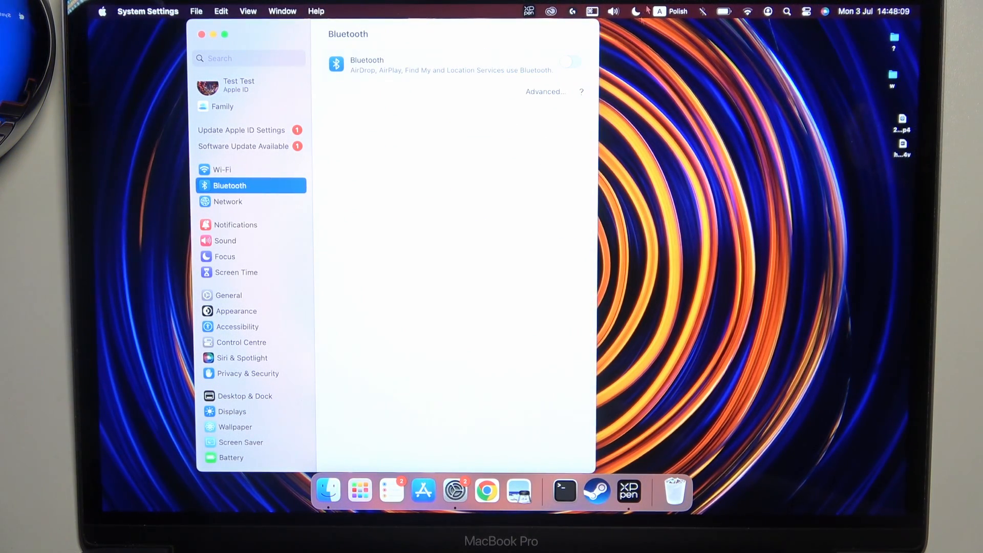
left_click(569, 62)
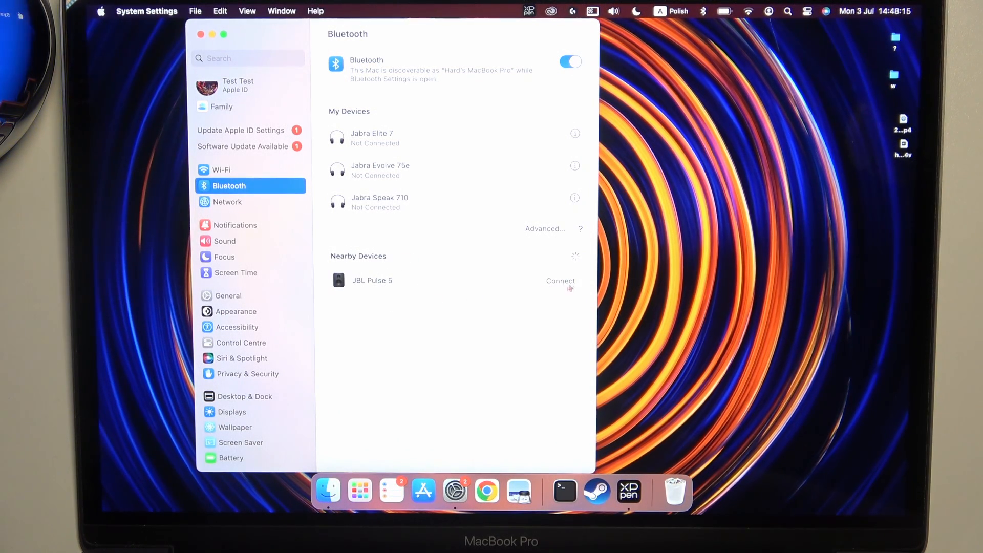
Connect the JBL Pulse 5 from the Nearby Devices list.
left_click(560, 280)
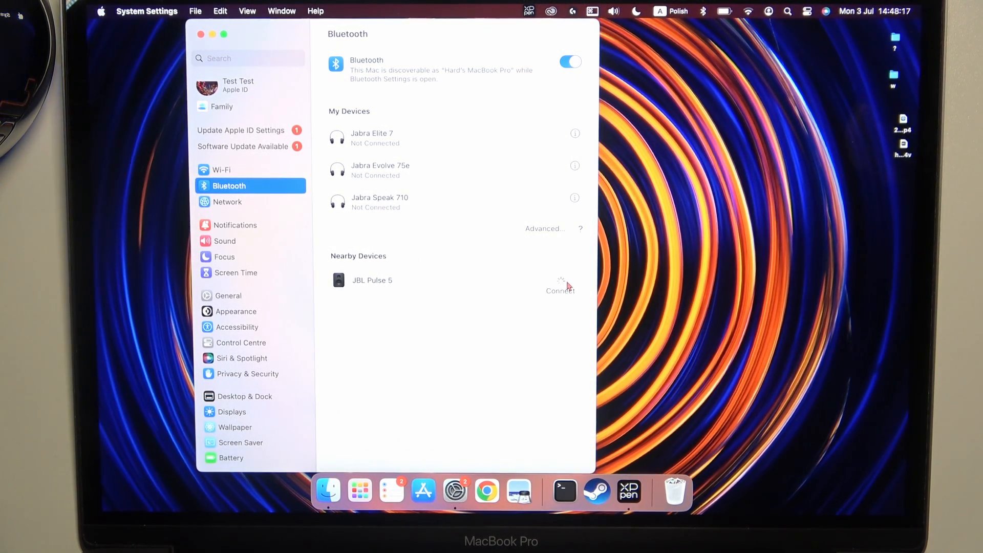
left_click(559, 288)
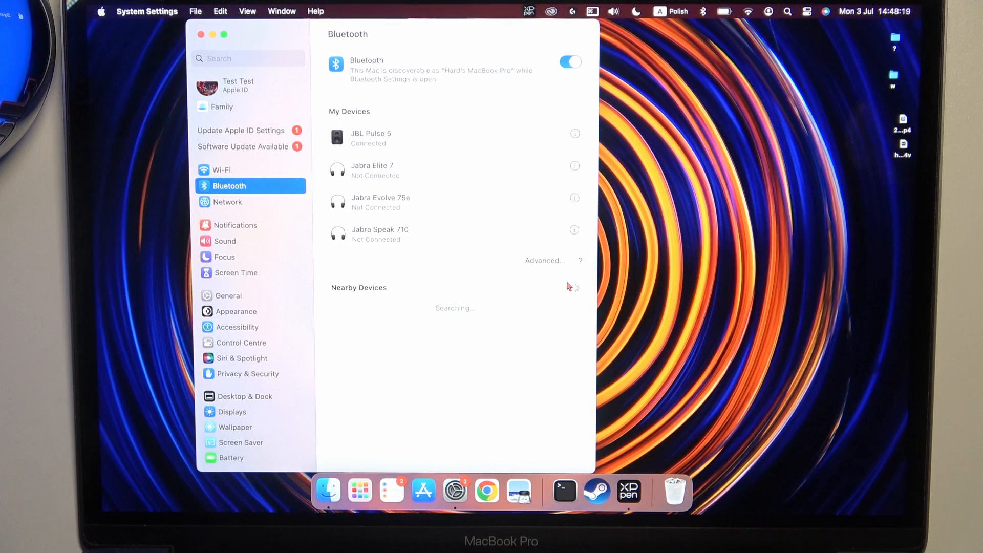
mouse_move(414, 169)
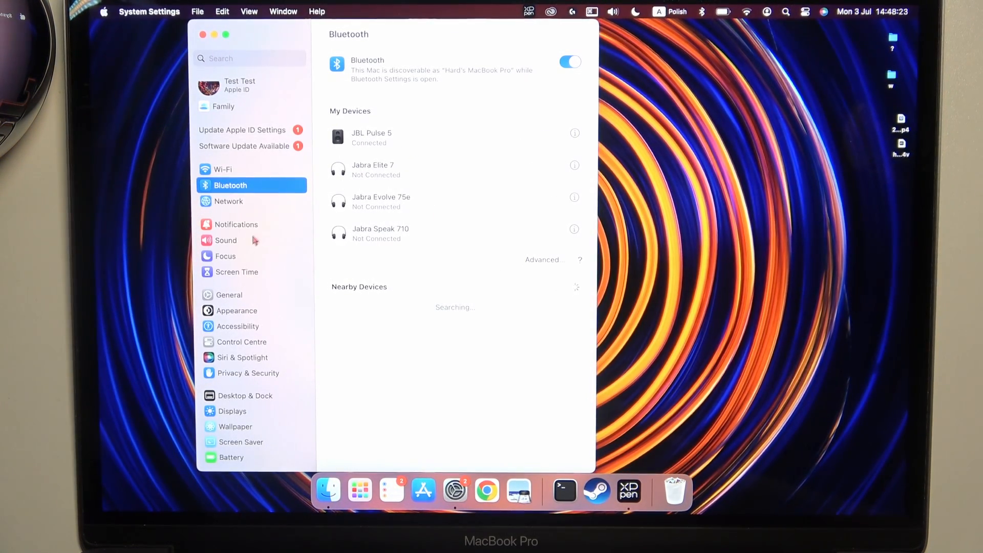
Choose JBL Pulse 5 in the Sound section's Output list.
left_click(226, 240)
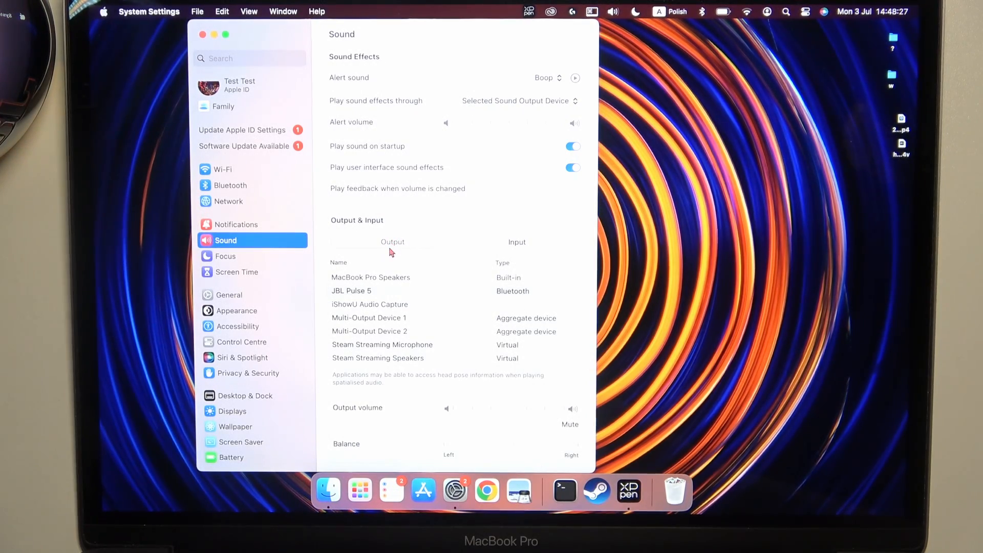
left_click(352, 290)
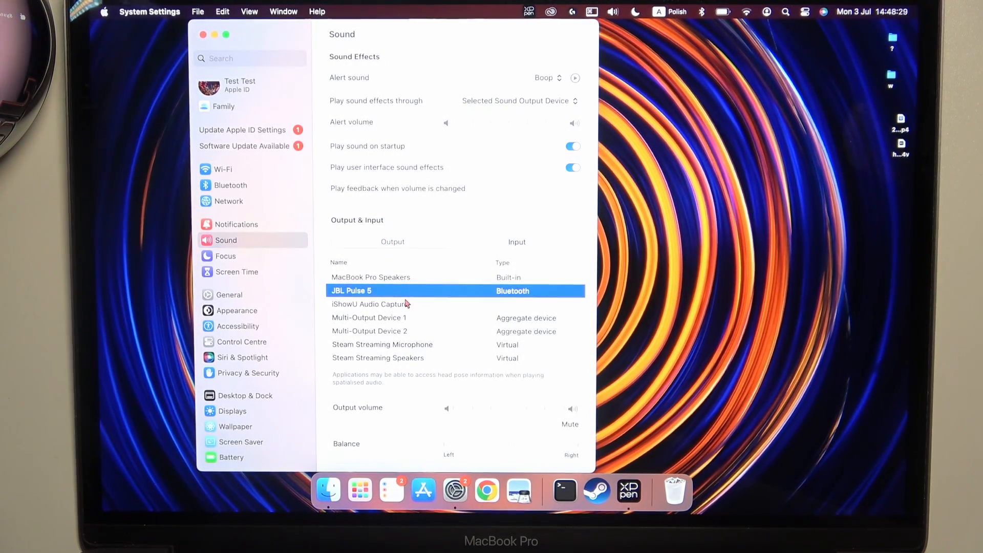